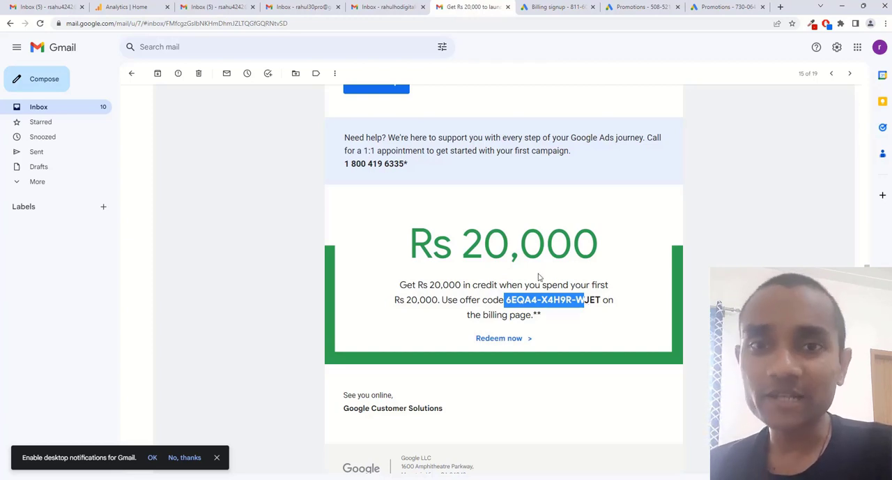
mouse_move(180, 180)
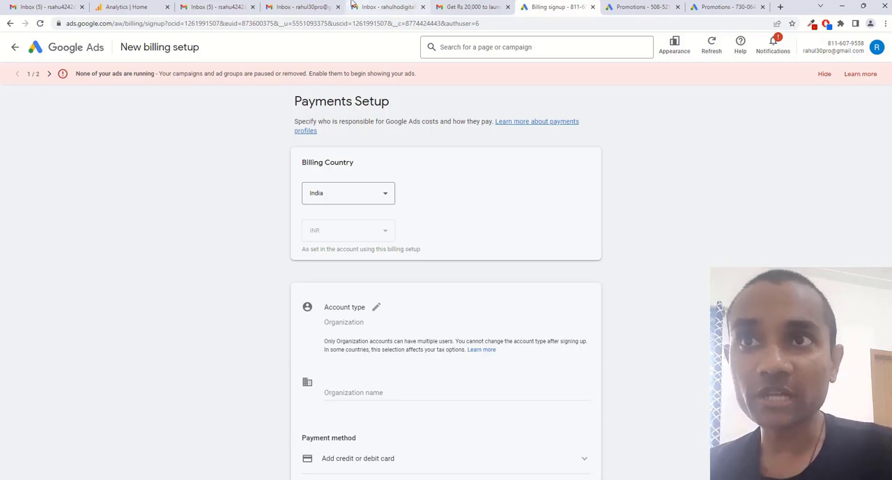
mouse_move(388, 7)
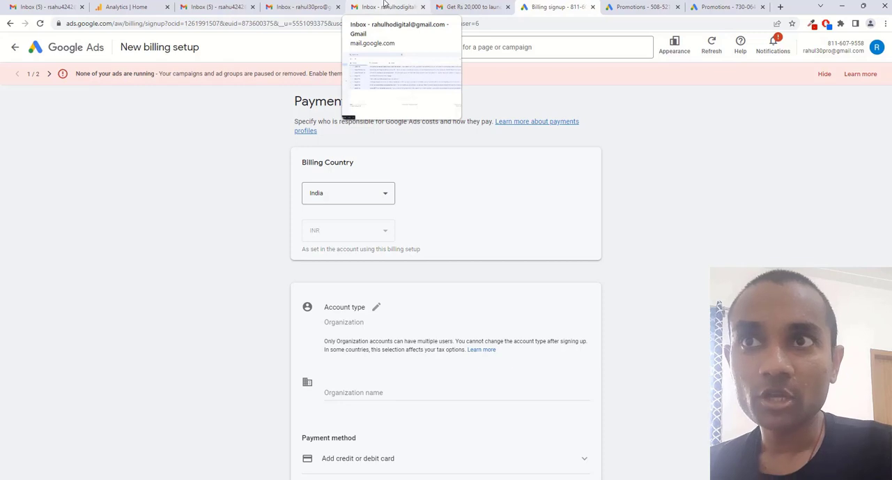
Switch to the second Gmail inbox and show which Google account it belongs to
click(388, 6)
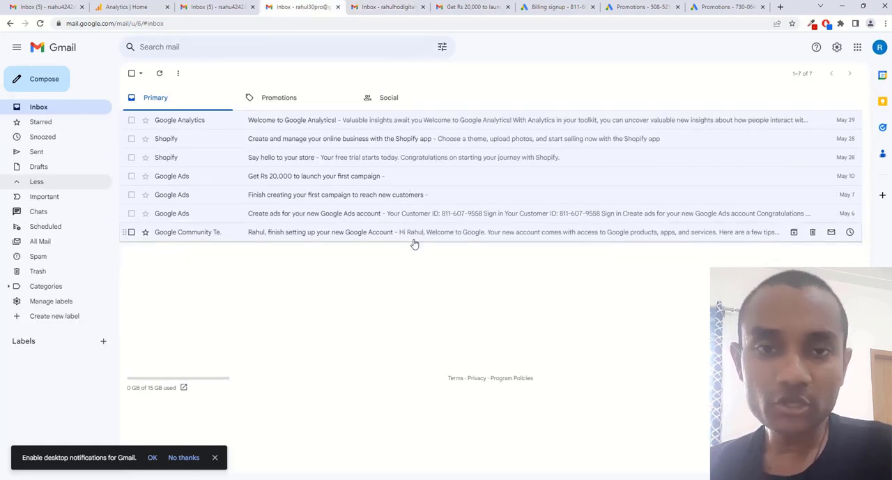
mouse_move(410, 237)
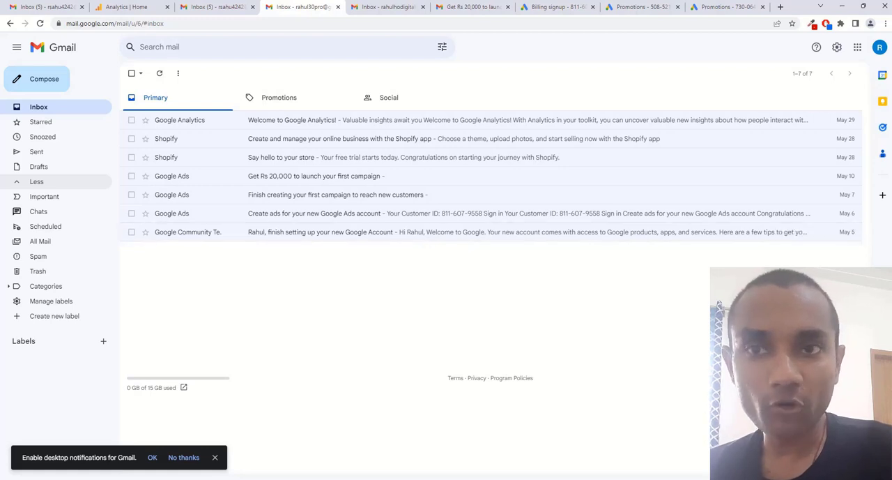
mouse_move(689, 205)
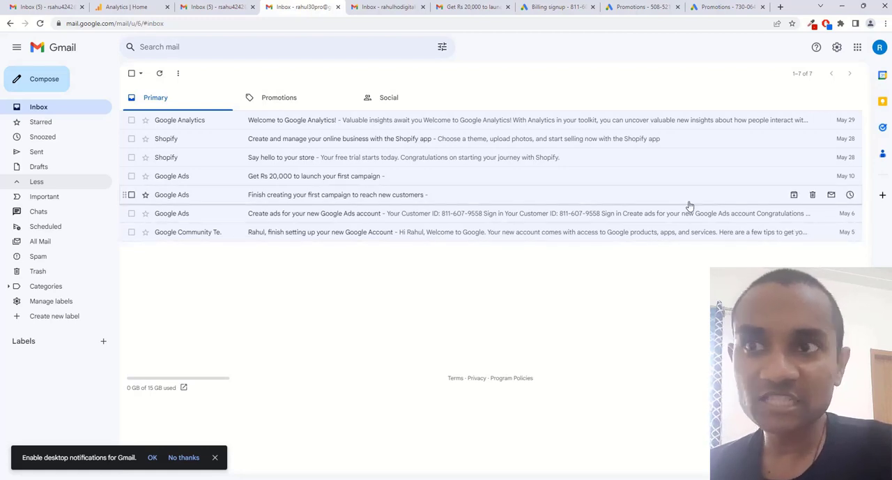
mouse_move(317, 175)
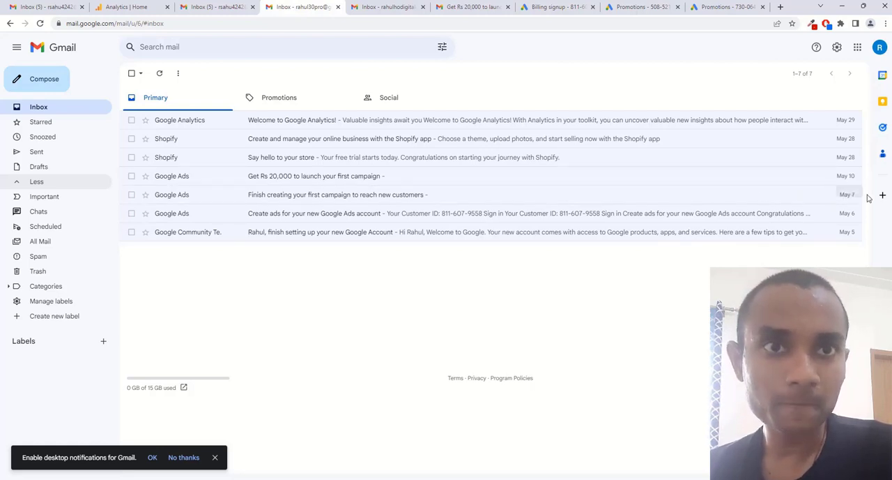
mouse_move(861, 176)
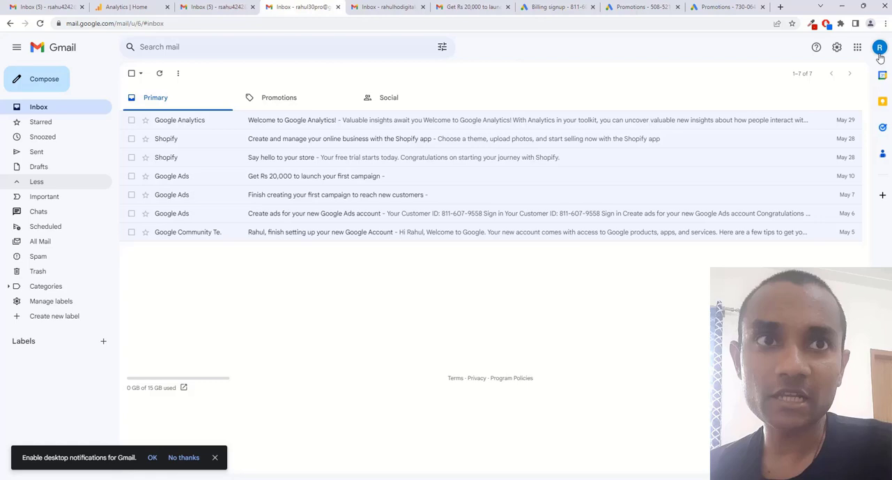
click(880, 47)
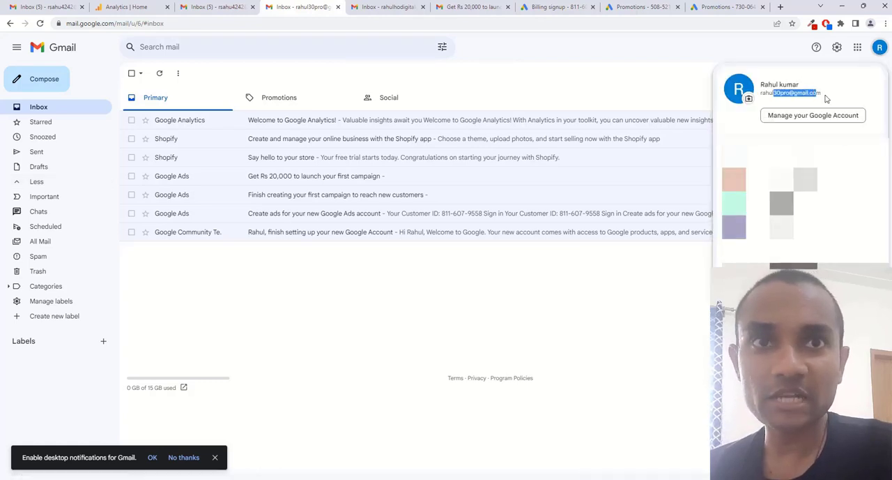
Switch to the third Gmail account's inbox and check its profile avatar
click(387, 6)
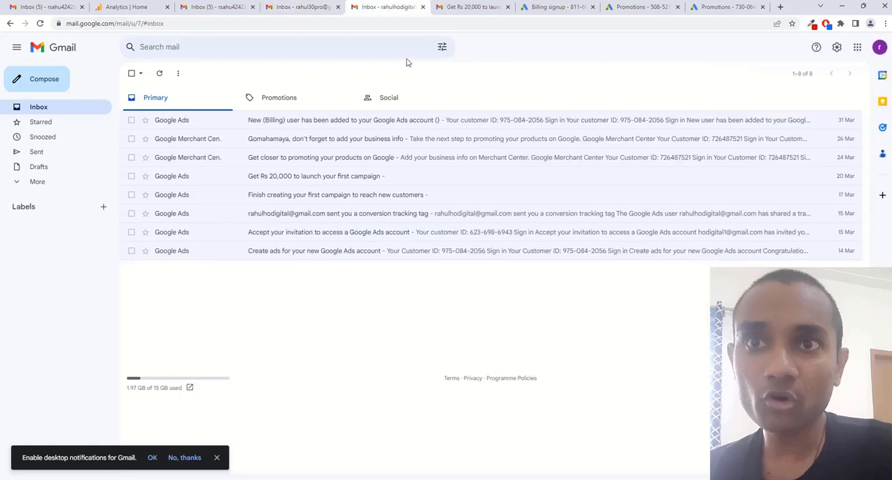
mouse_move(461, 232)
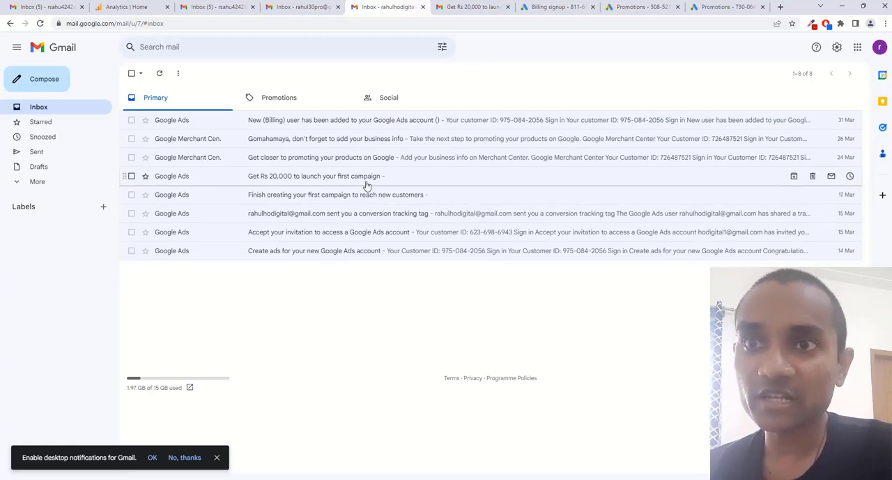
mouse_move(341, 182)
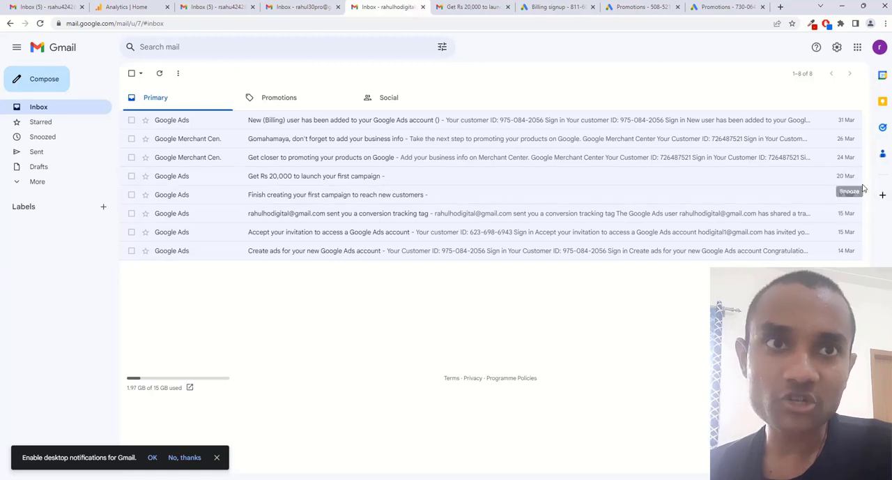
click(879, 47)
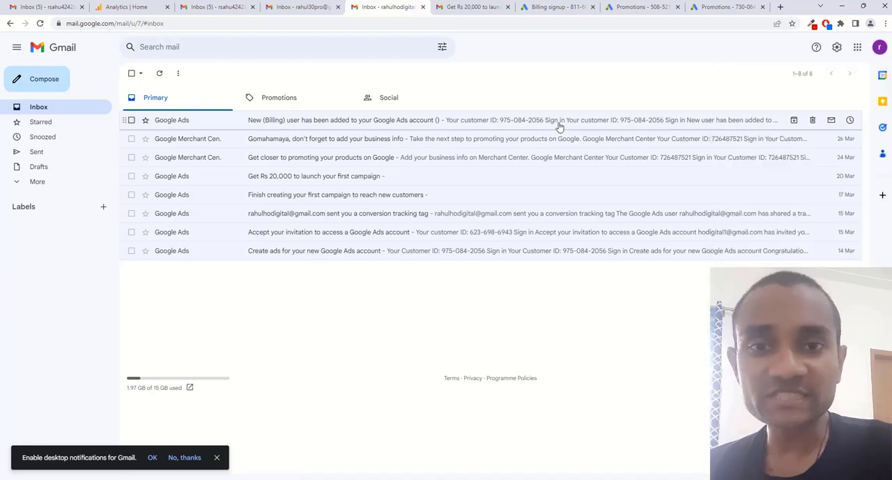
mouse_move(504, 157)
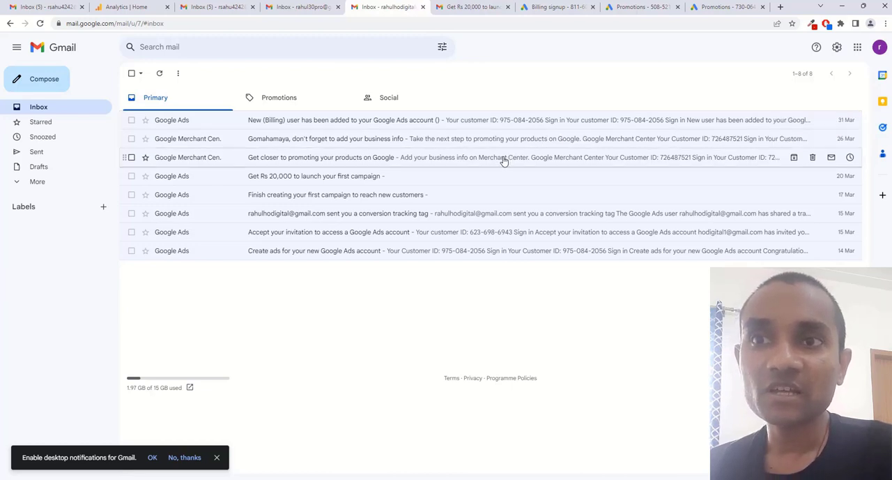
mouse_move(487, 188)
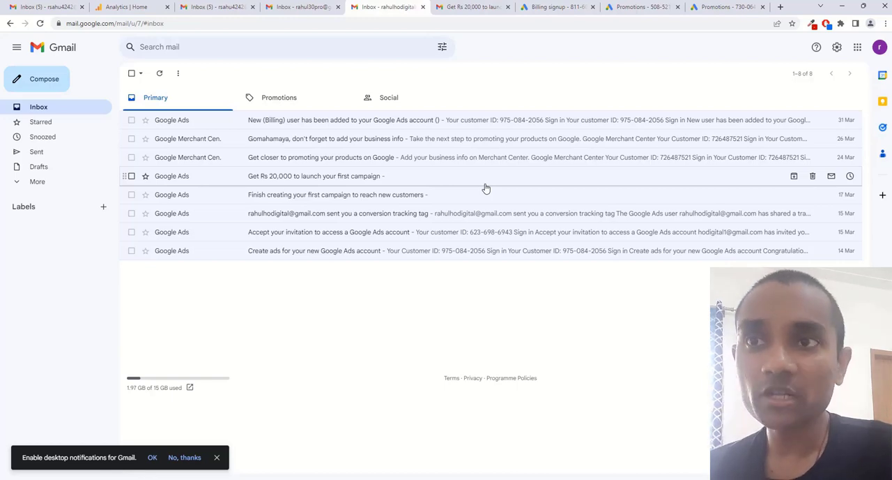
click(315, 176)
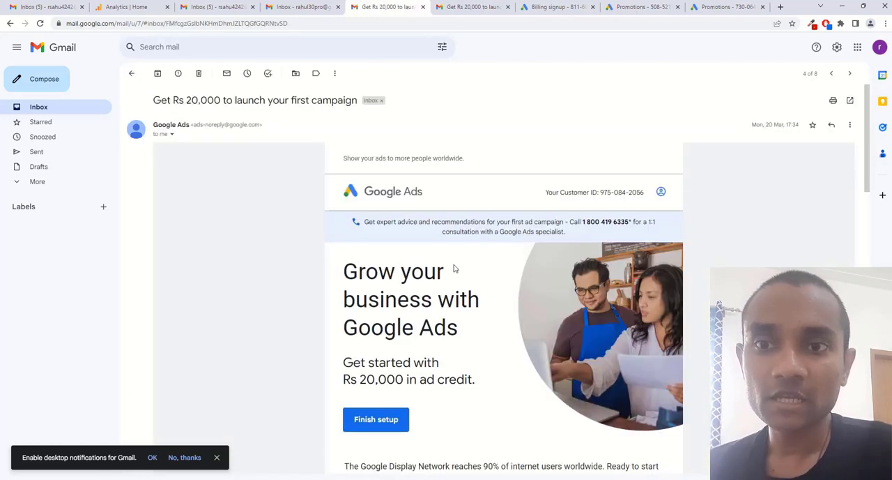
scroll(down, 3)
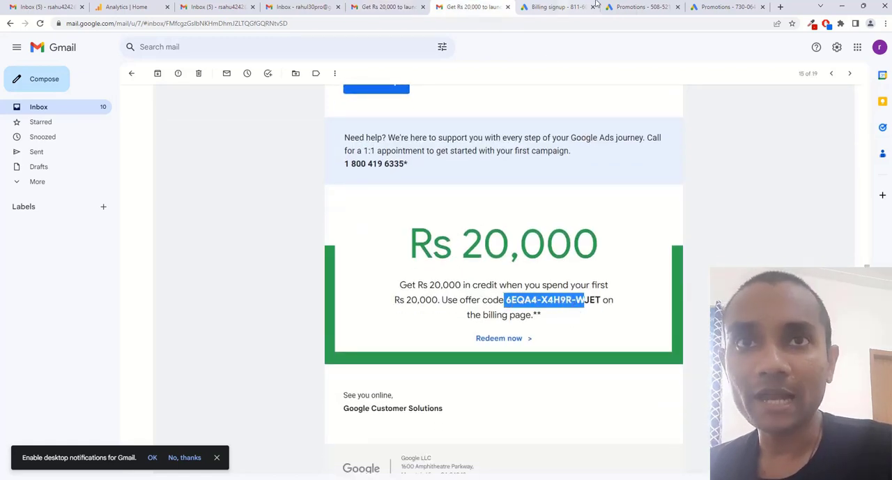
click(638, 7)
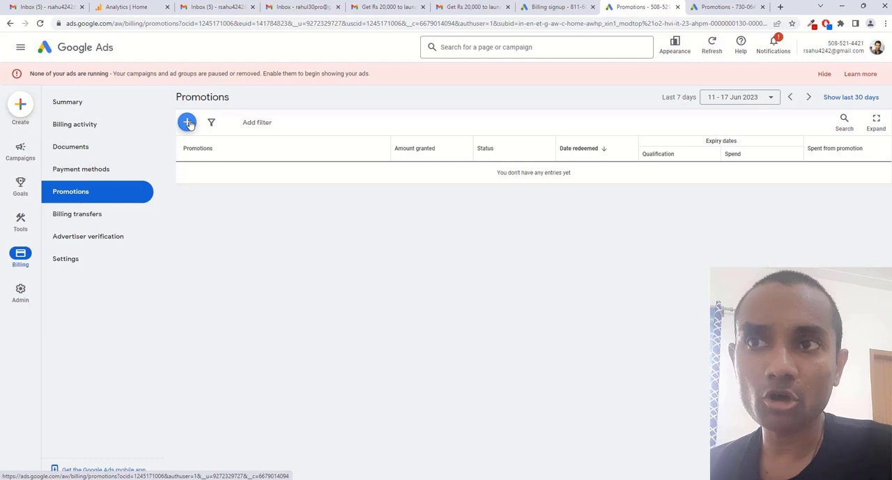
click(187, 122)
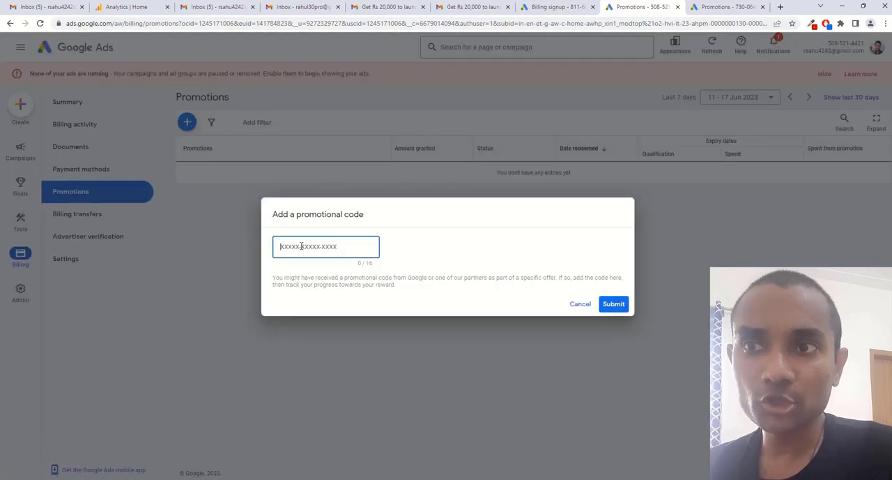
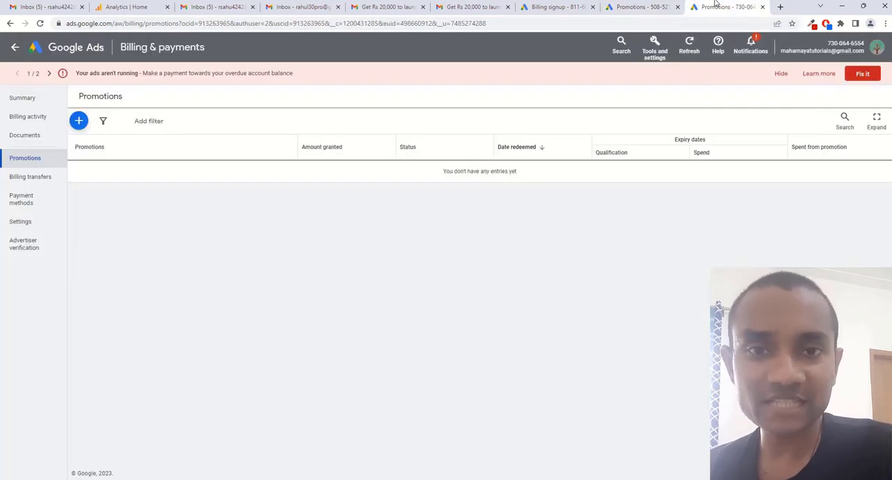
mouse_move(676, 74)
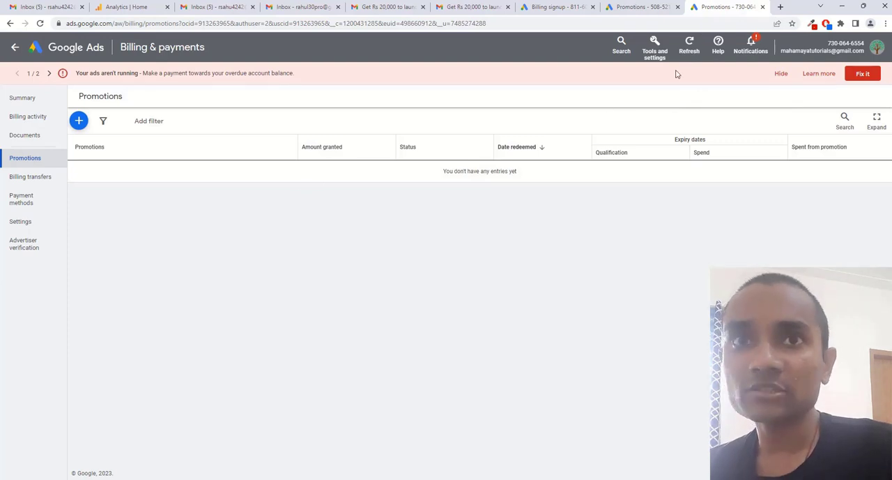
Navigate through the account overview and billing pages to the second account's Promotions page
click(654, 44)
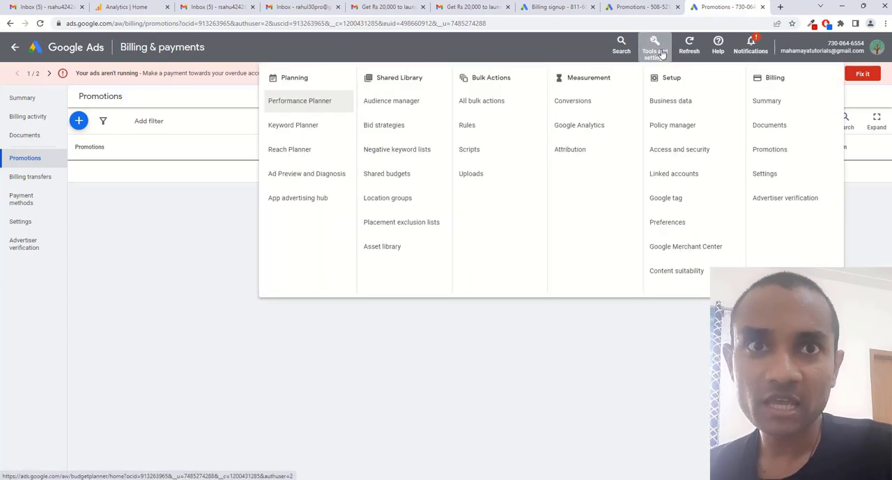
mouse_move(770, 149)
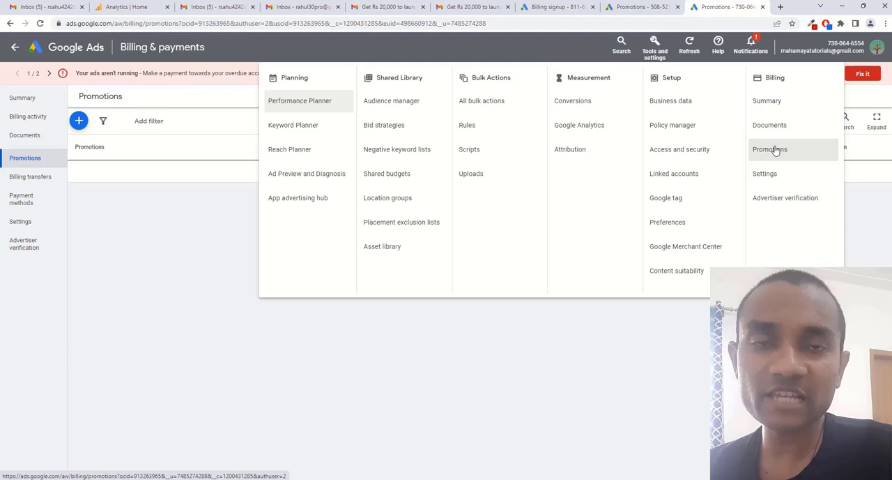
click(770, 150)
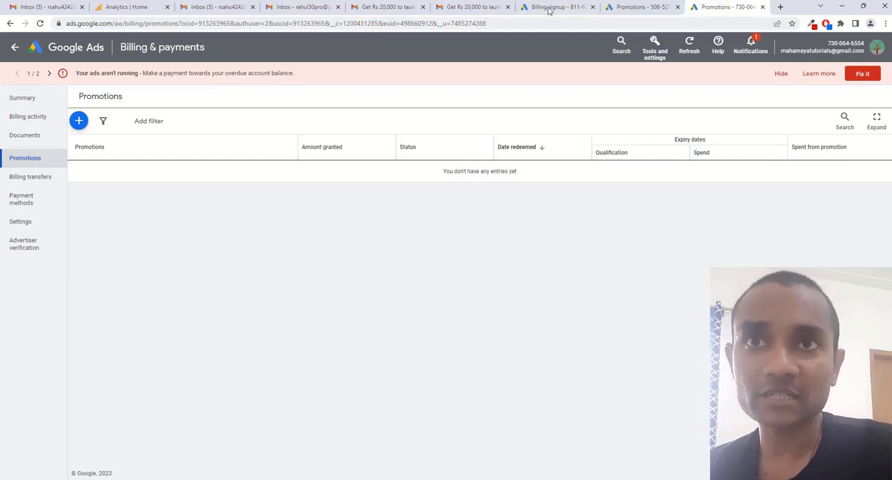
click(555, 7)
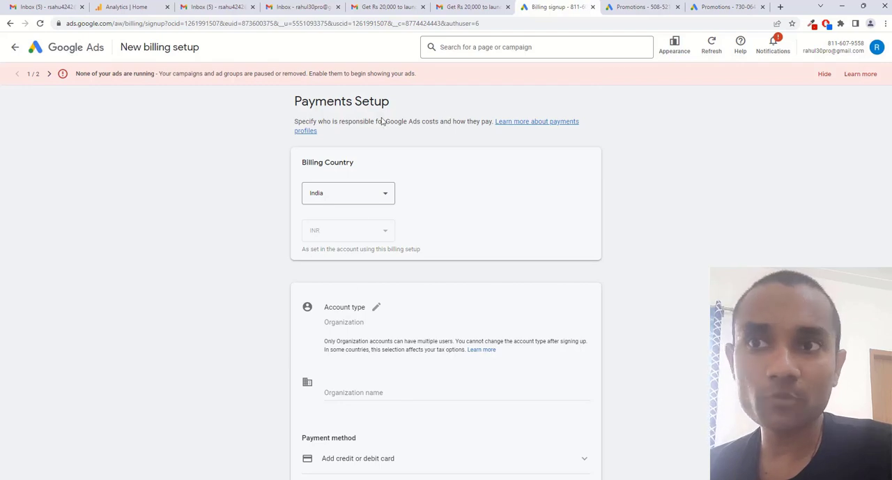
click(726, 7)
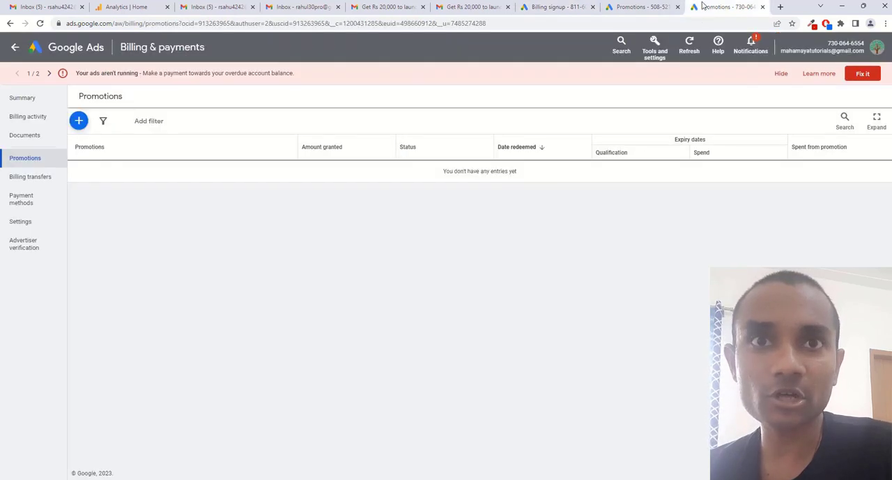
mouse_move(655, 47)
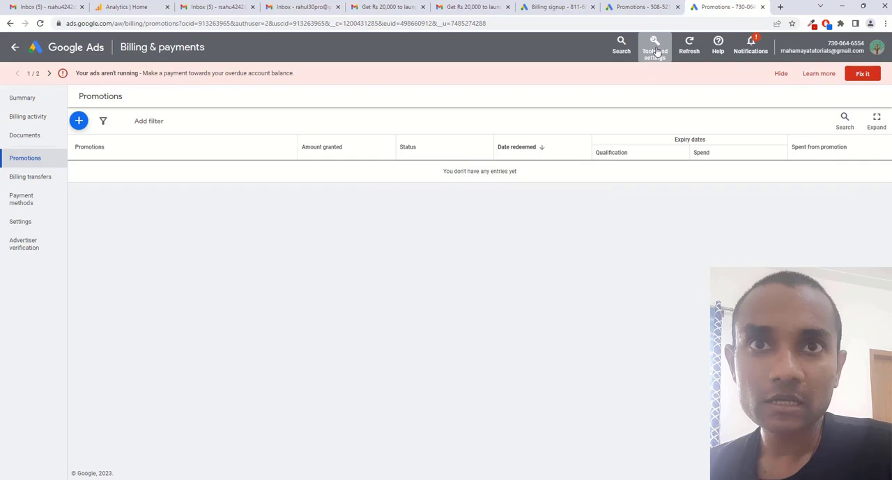
click(654, 44)
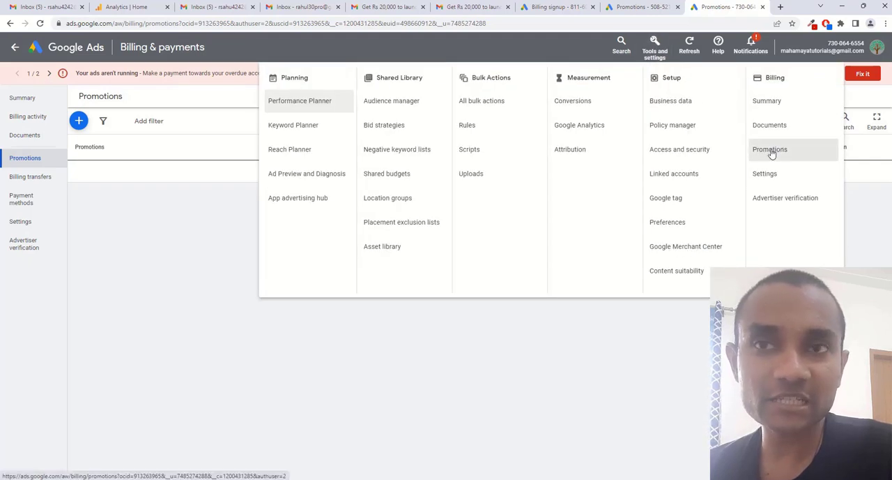
click(78, 120)
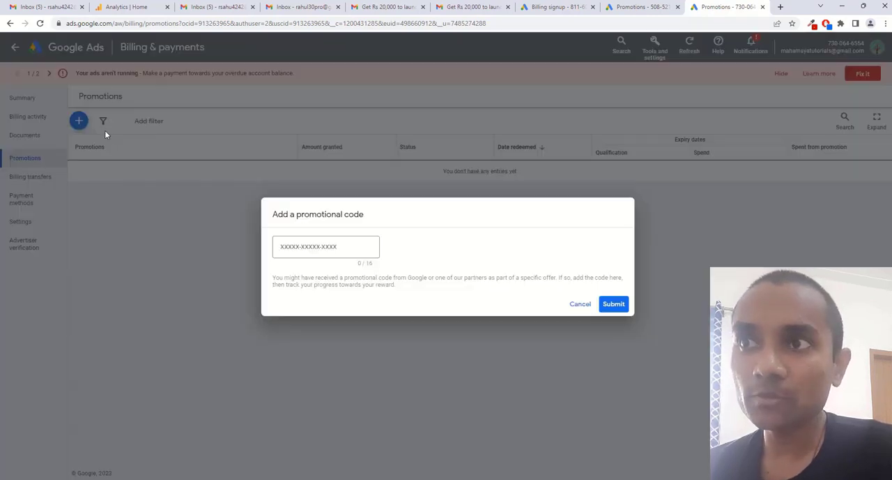
right_click(326, 246)
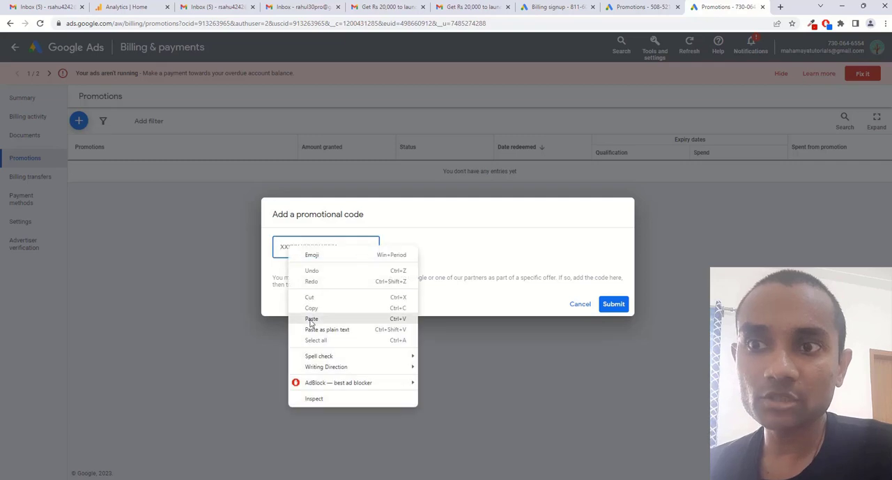
click(312, 318)
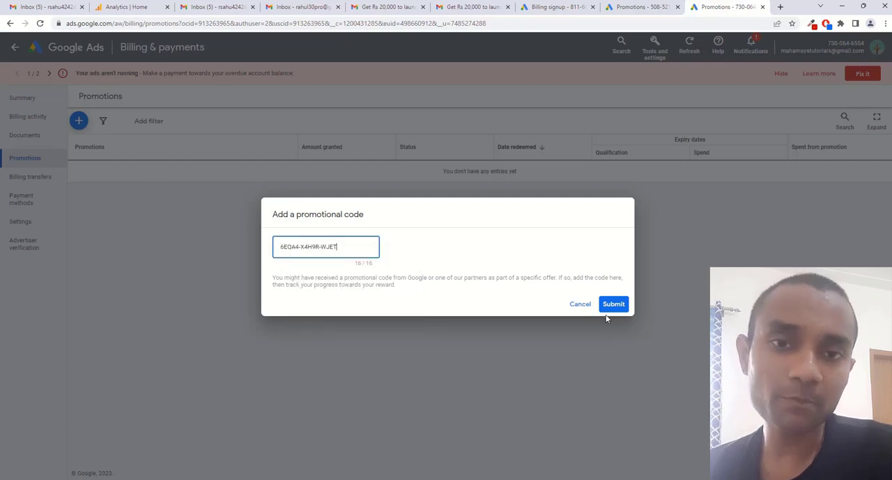